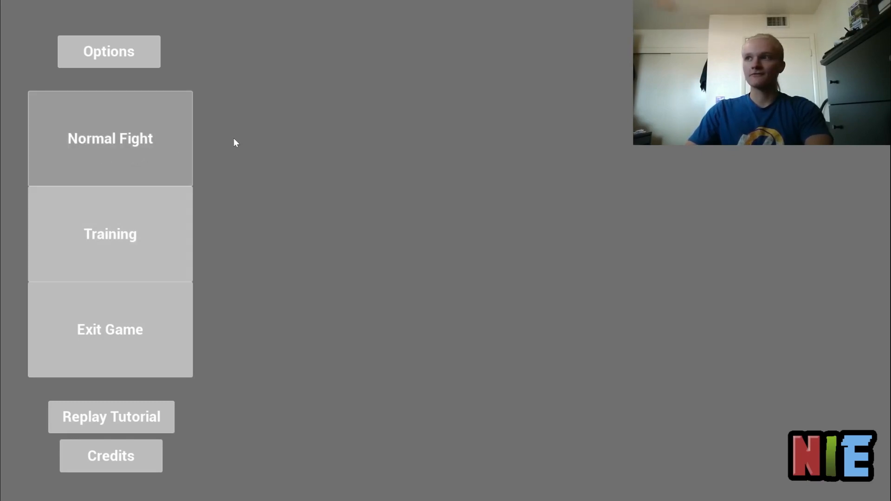
pyautogui.moveTo(251, 147)
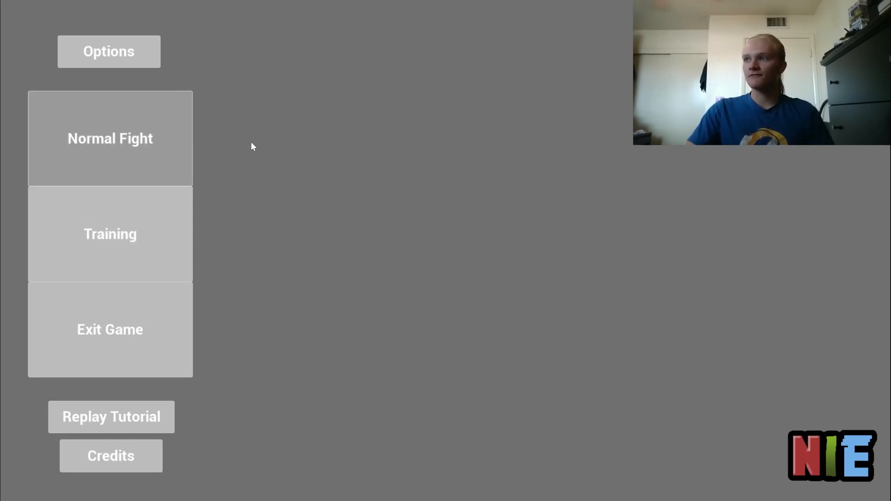
# Start a Normal Fight and choose a fighter for Player 1 so the match begins.
pyautogui.click(110, 137)
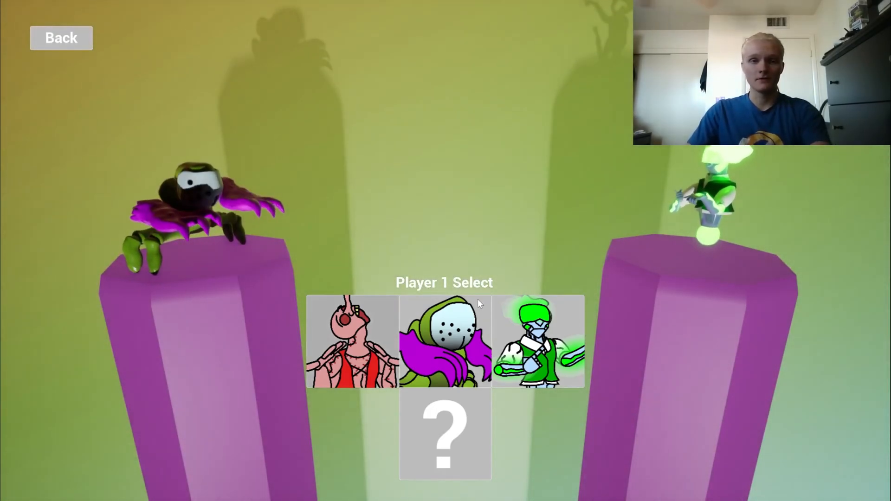
pyautogui.click(538, 345)
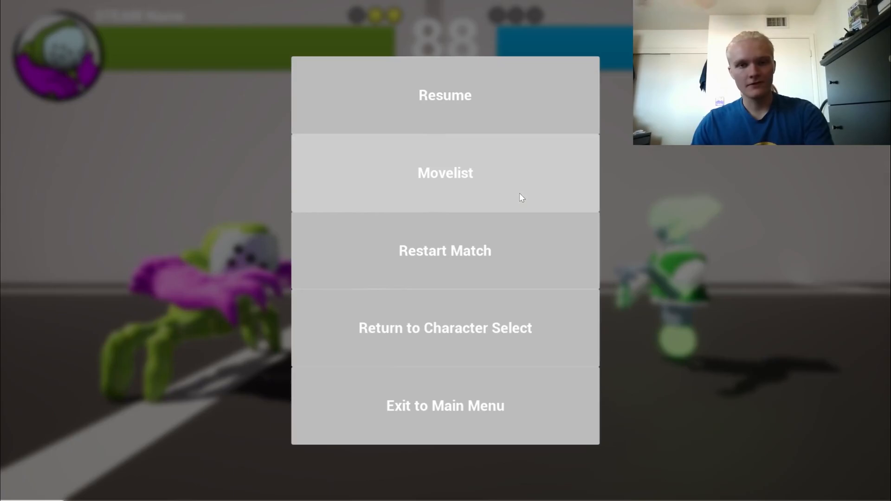
# Exit the match and the game, then switch back to the Unreal editor.
pyautogui.click(444, 405)
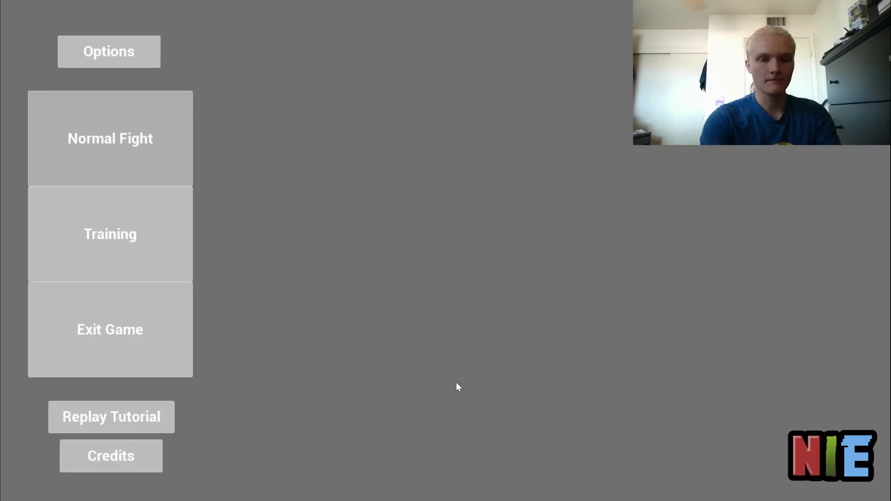
pyautogui.click(109, 329)
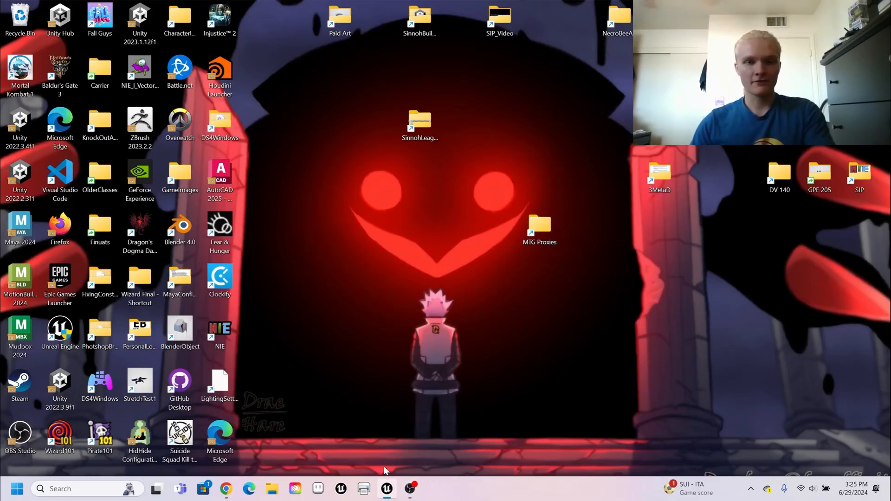
pyautogui.click(387, 489)
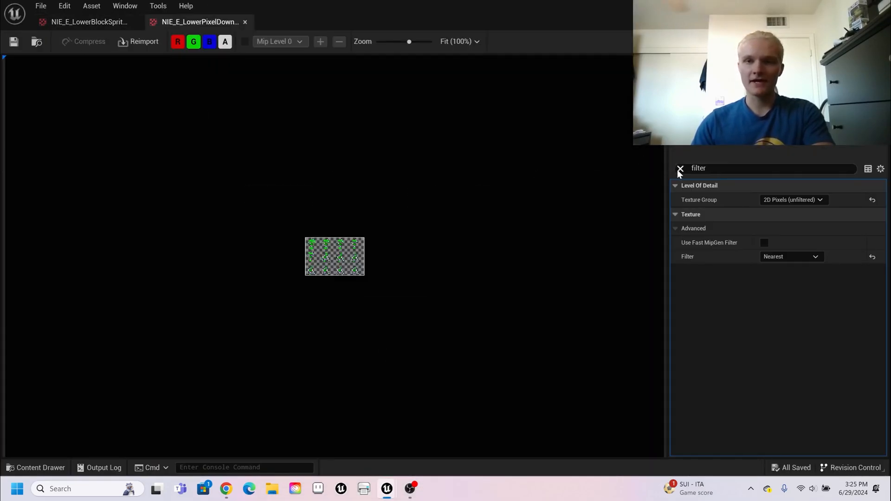
# Review the downed and block sprite-sheet filter settings, then return to the MainMenu editor tab.
pyautogui.click(680, 168)
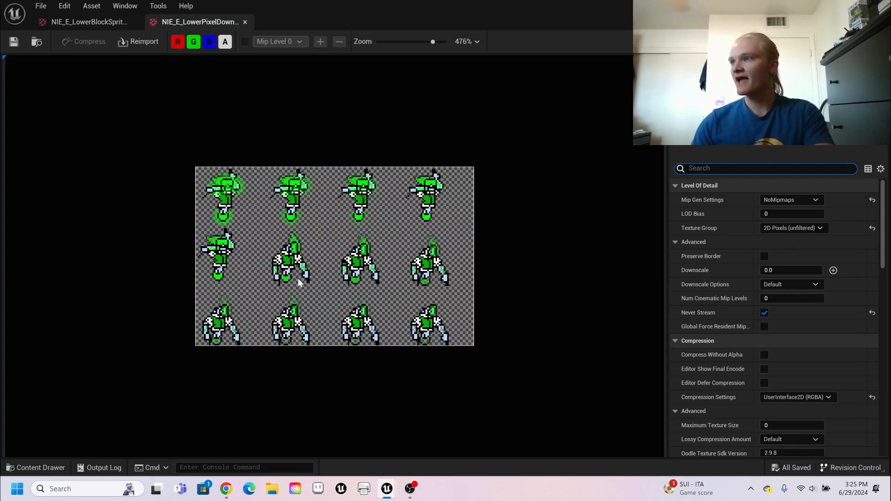
pyautogui.moveTo(414, 249)
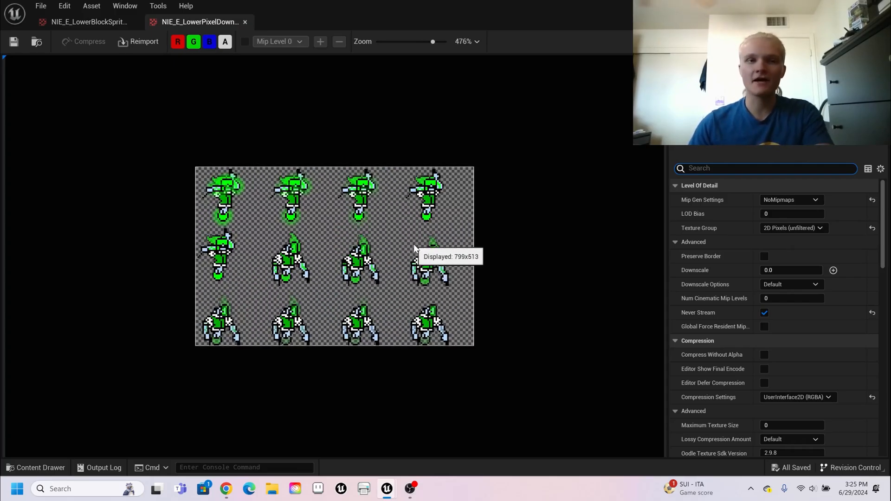
pyautogui.click(83, 23)
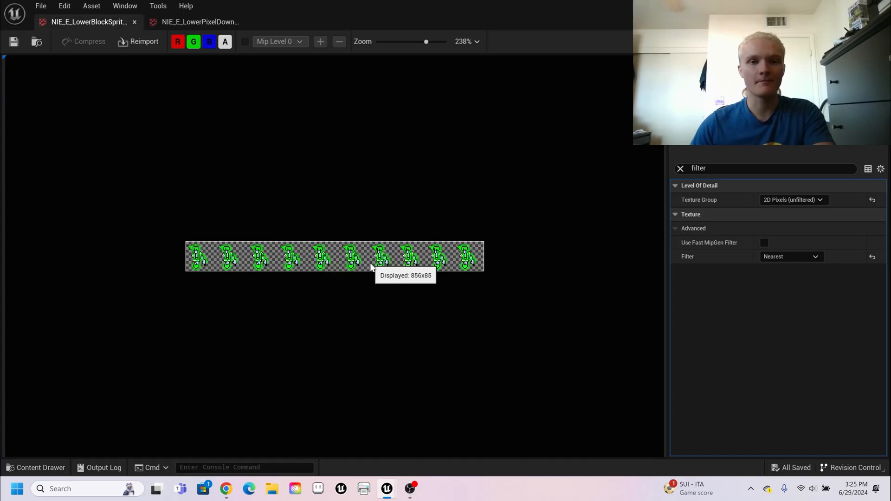
pyautogui.click(195, 22)
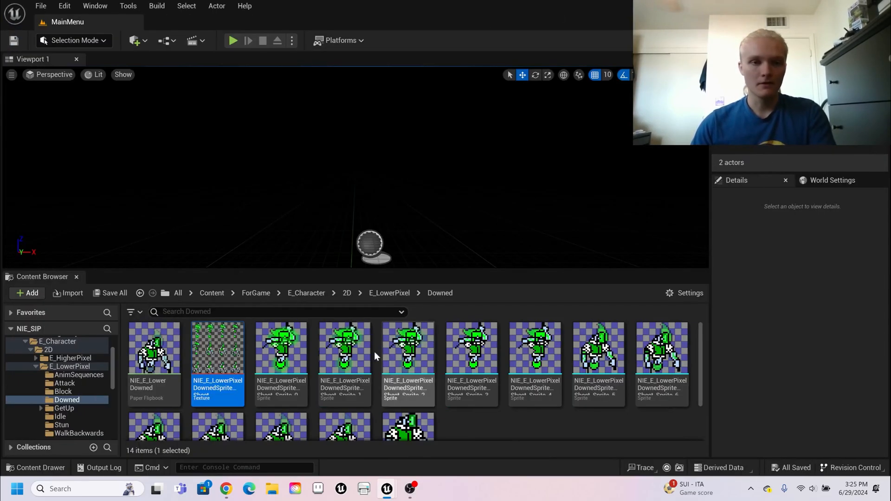
# Open the GetUp > PartOne folder and bring the GetUpPartOne sprite sheet into the texture editor.
pyautogui.click(63, 409)
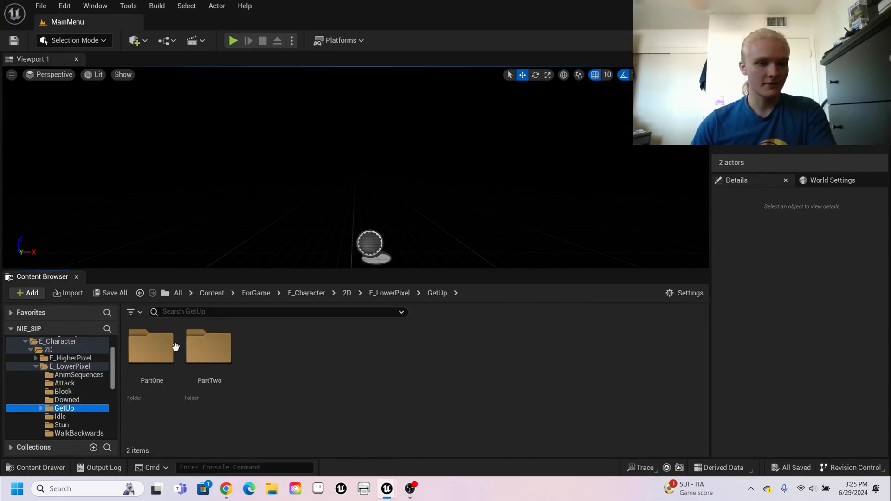
pyautogui.doubleClick(152, 347)
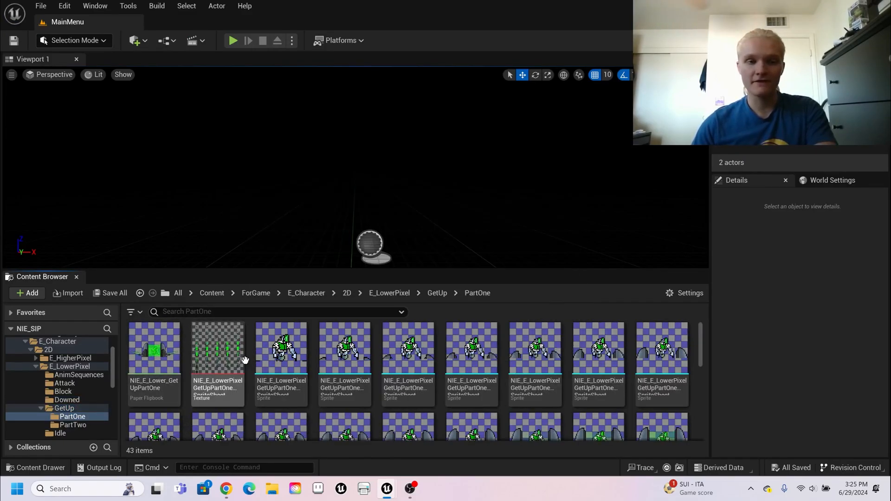
pyautogui.doubleClick(217, 349)
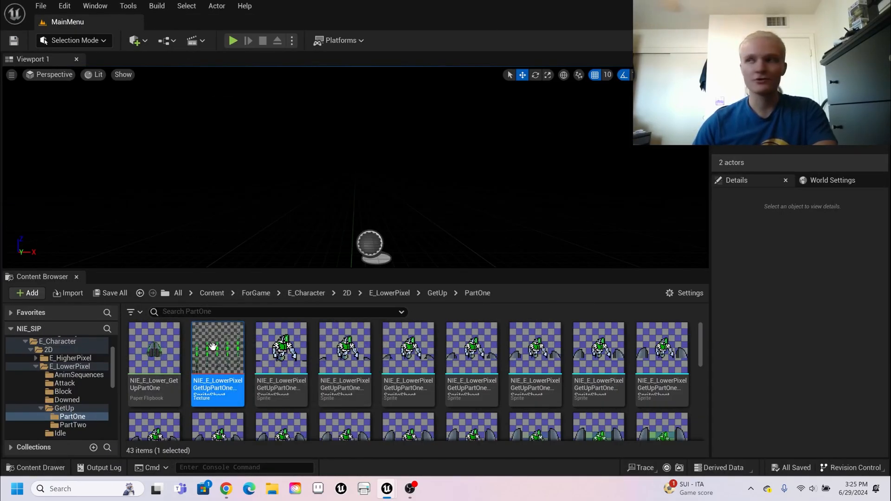
pyautogui.moveTo(234, 353)
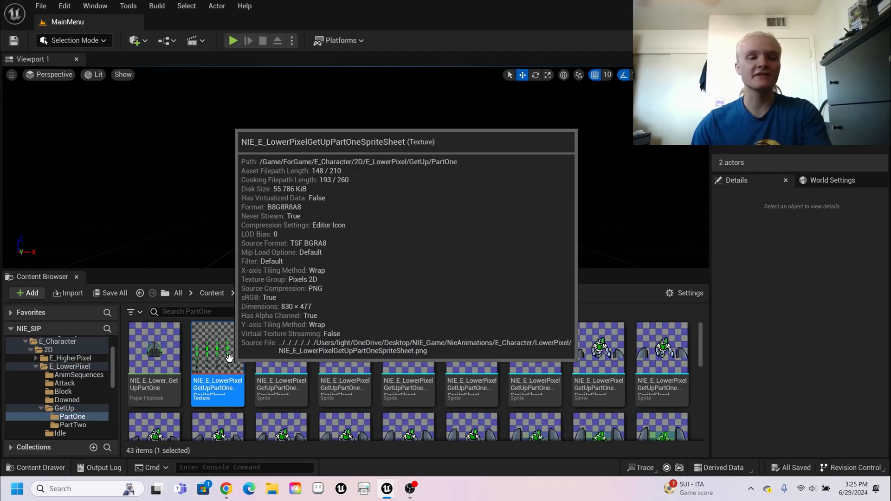
pyautogui.click(72, 426)
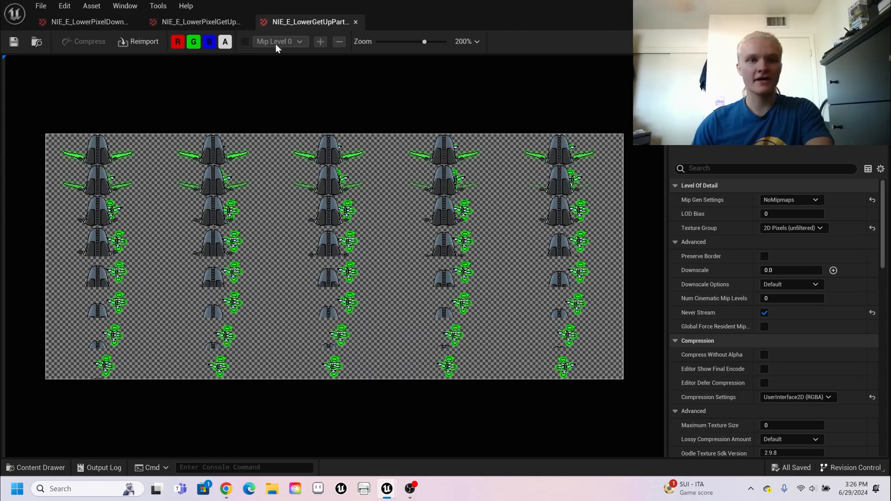
pyautogui.moveTo(262, 229)
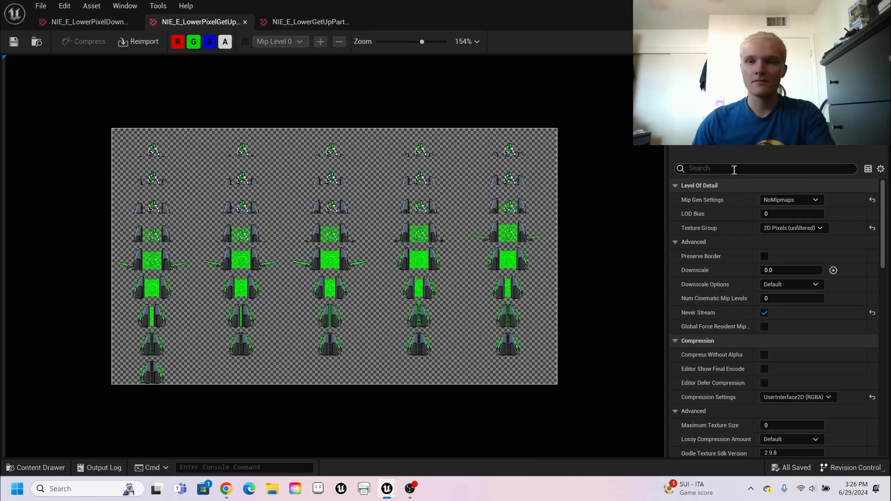
# Switch to the NIE_E_LowerPixelDown texture and review its mip, texture group and compression settings.
pyautogui.click(83, 23)
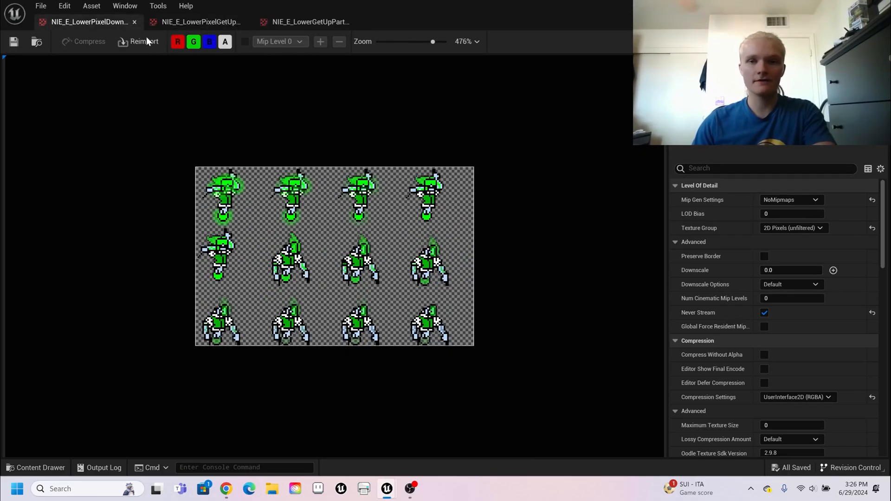
pyautogui.scroll(-3)
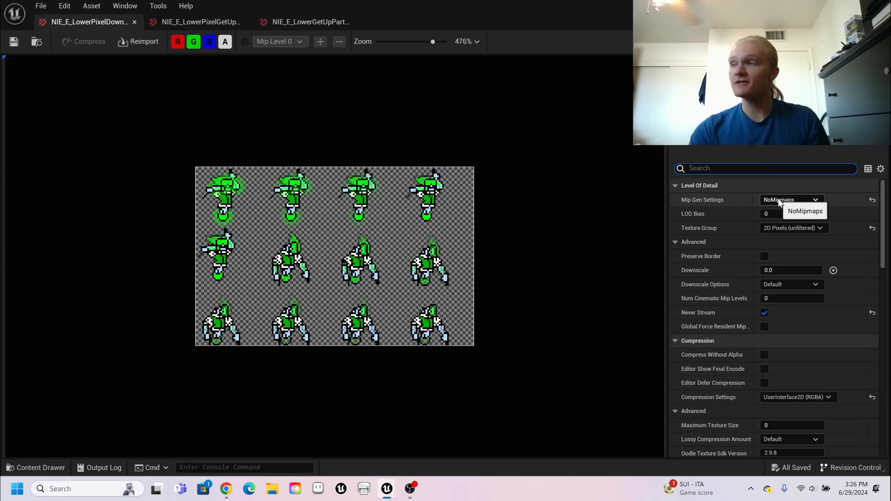
pyautogui.click(791, 200)
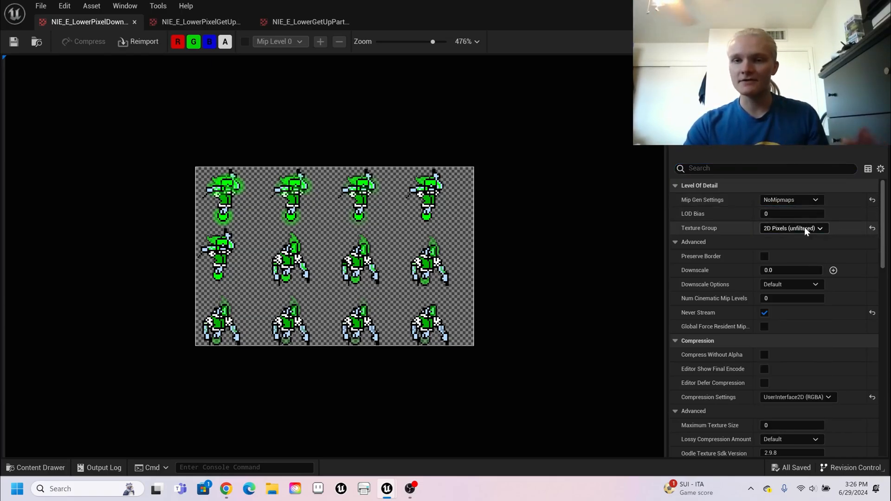
pyautogui.moveTo(810, 403)
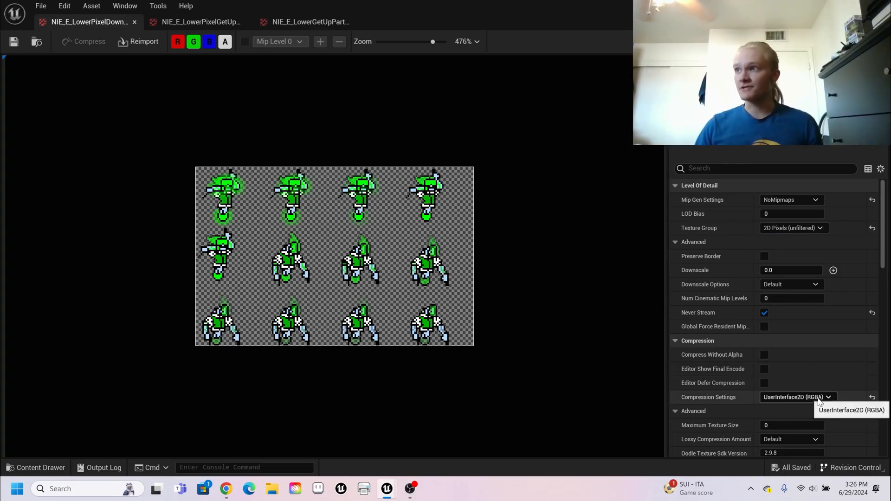
pyautogui.moveTo(623, 171)
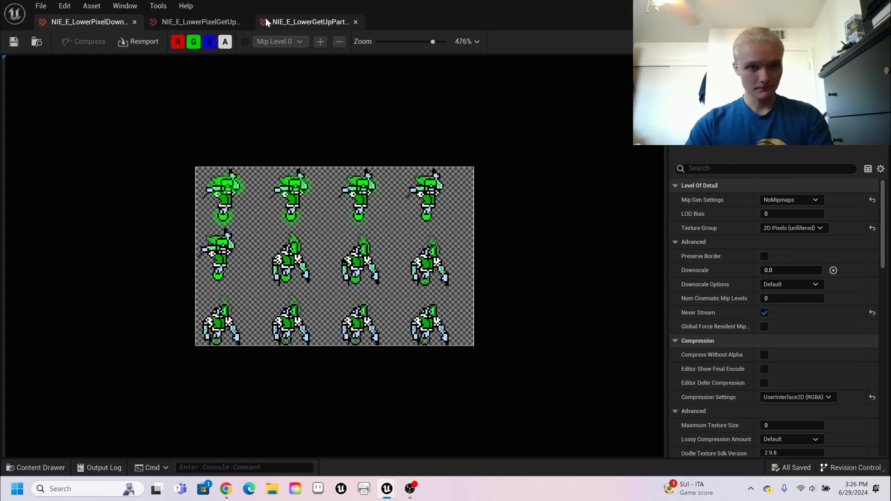
# Search 'filter' in the Details of each get-up sprite-sheet texture.
pyautogui.write('filter')
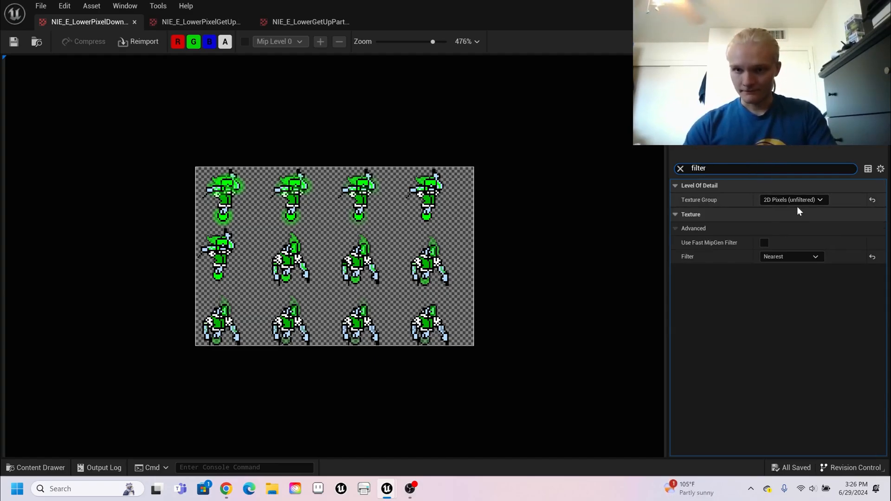
pyautogui.moveTo(739, 249)
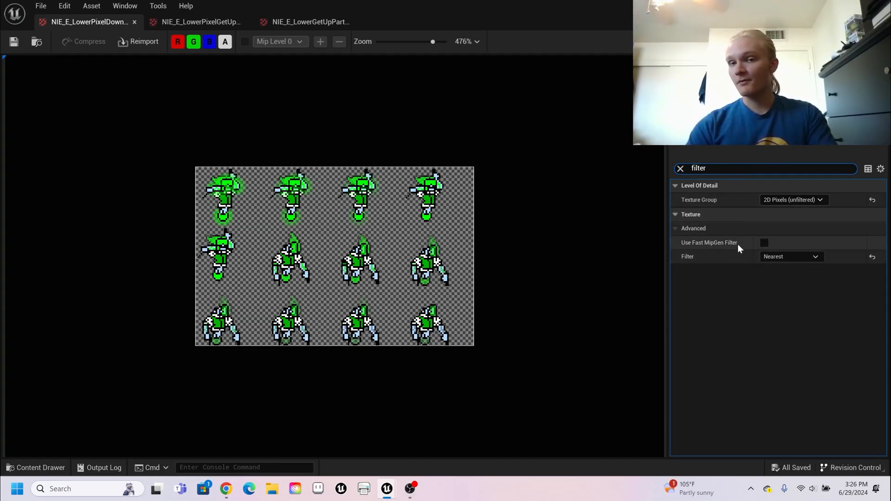
pyautogui.moveTo(730, 252)
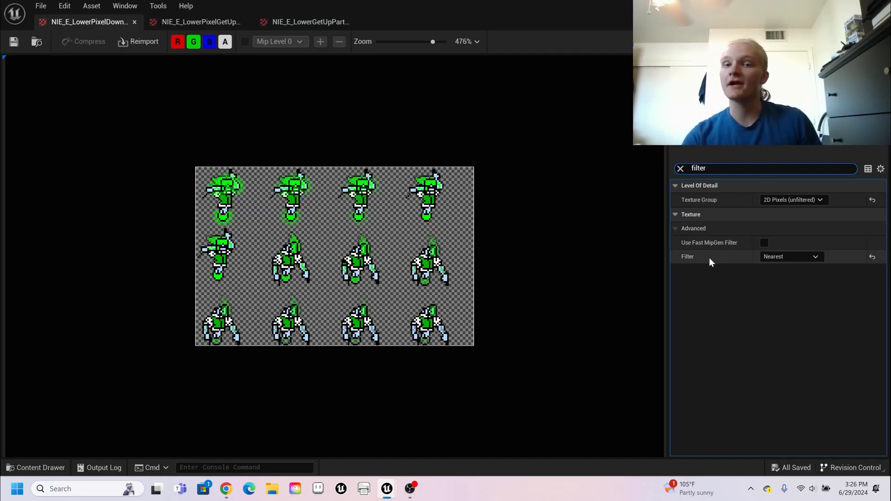
pyautogui.moveTo(478, 132)
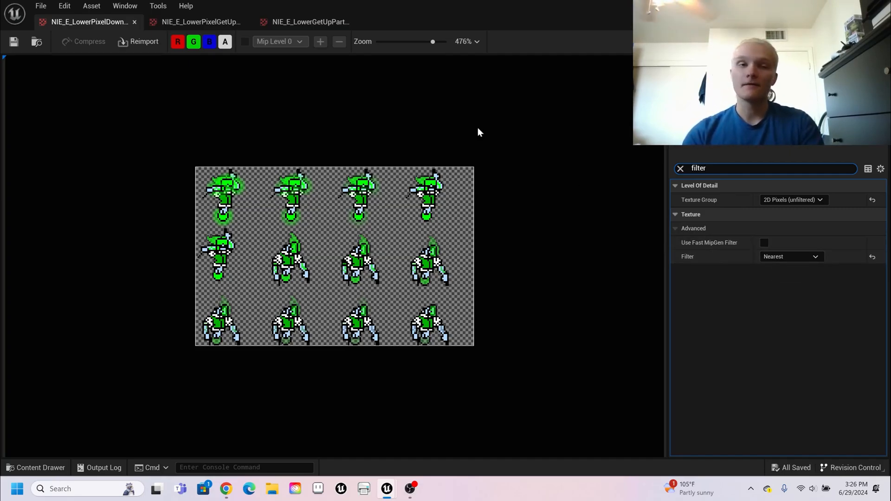
pyautogui.click(198, 23)
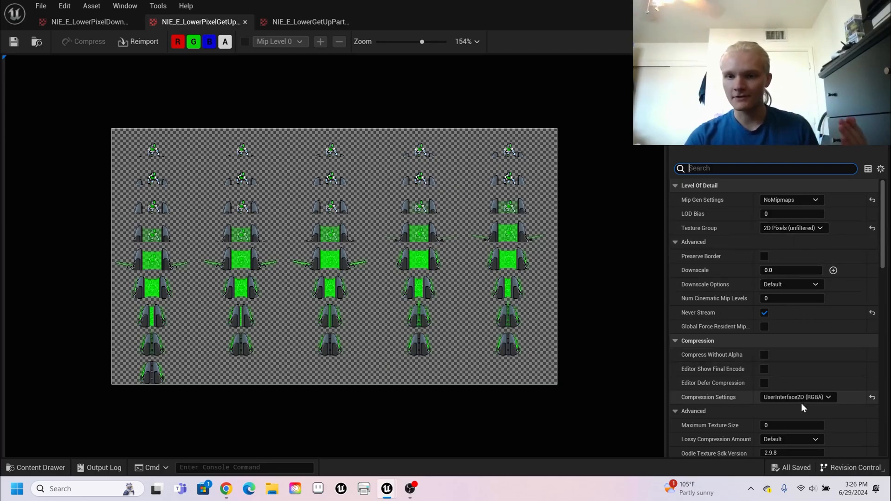
pyautogui.click(306, 22)
pyautogui.write('f')
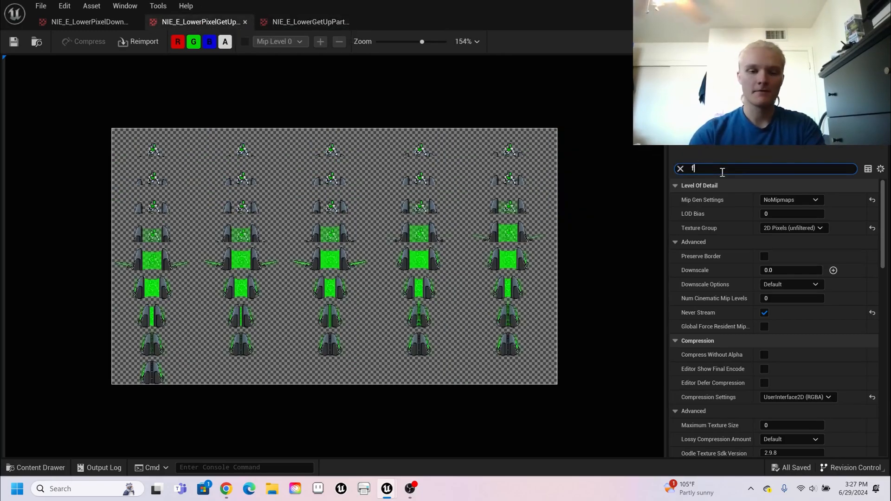
pyautogui.write('ilter')
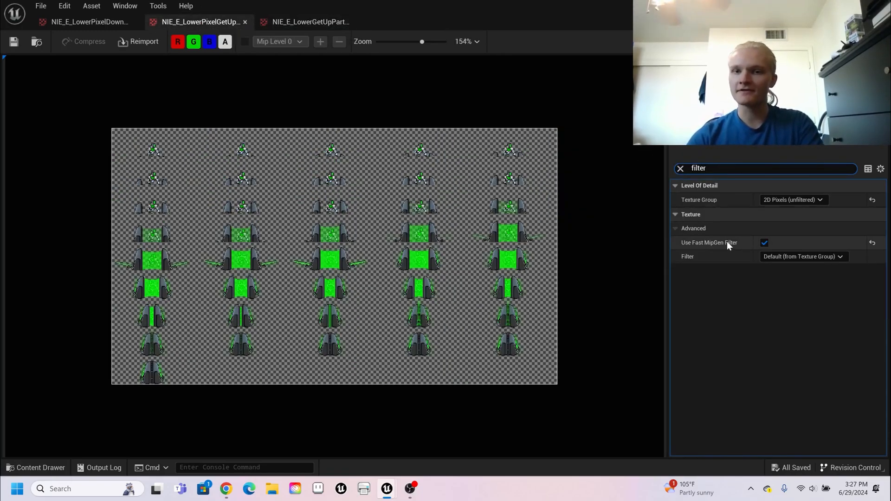
pyautogui.moveTo(782, 256)
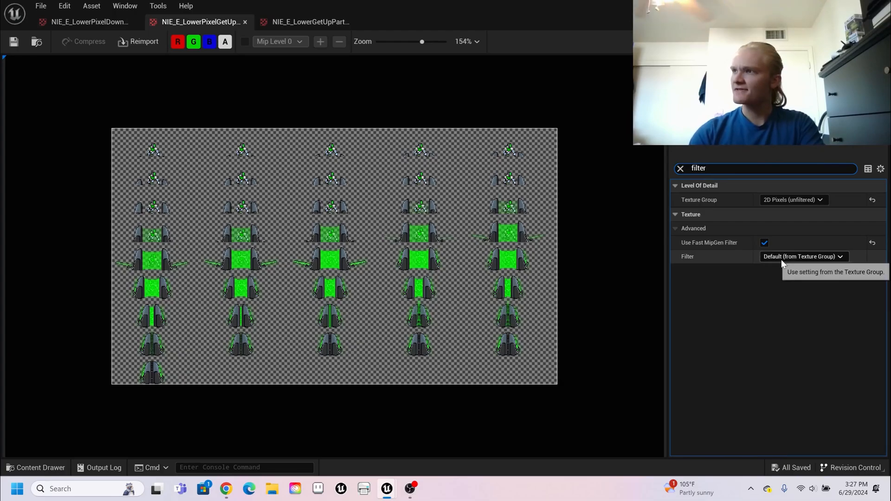
pyautogui.click(308, 22)
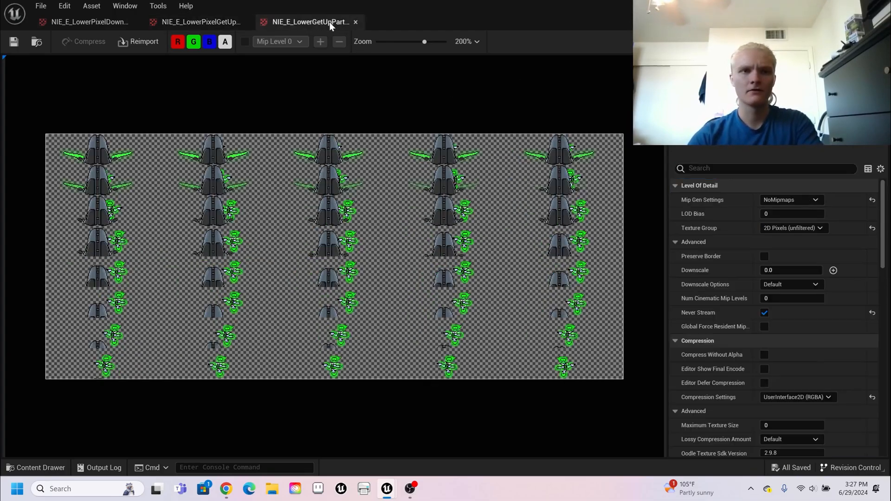
pyautogui.write('filter')
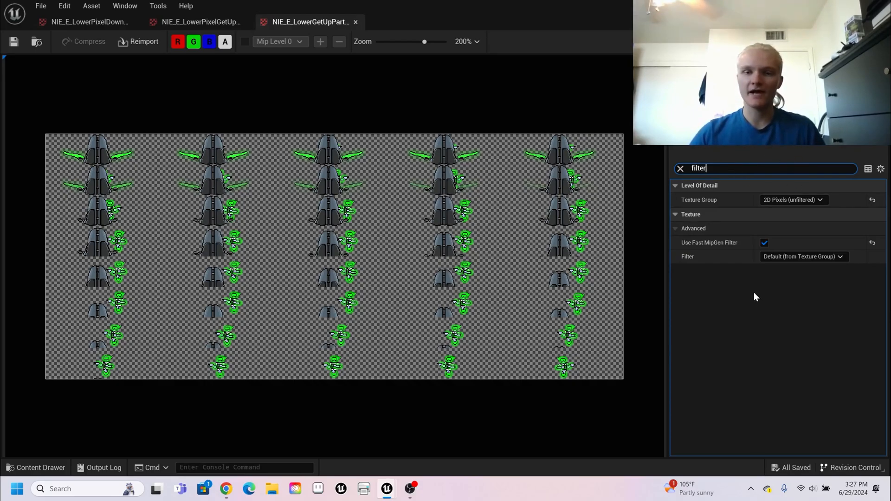
pyautogui.moveTo(731, 245)
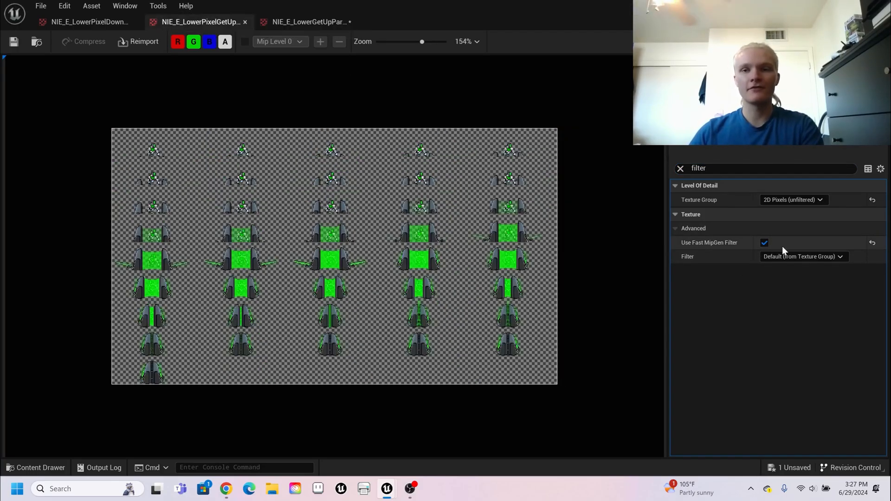
# Set the Filter to Nearest on both get-up sprite sheets.
pyautogui.click(803, 256)
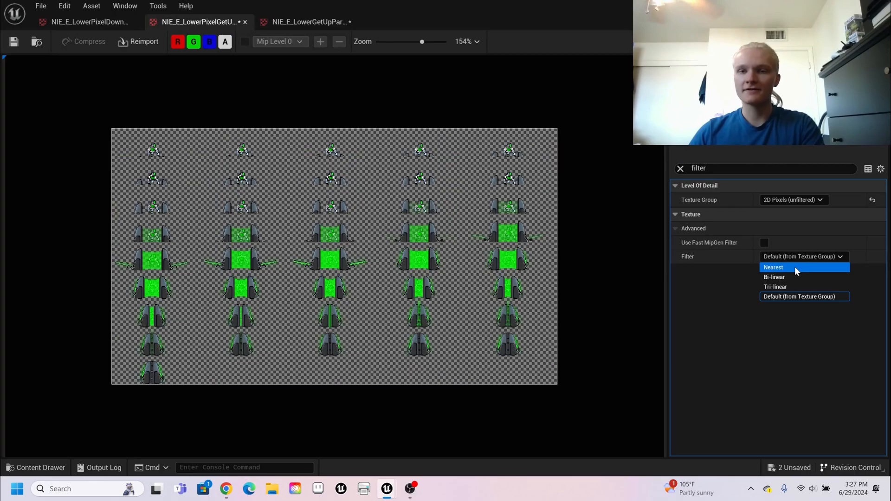
pyautogui.click(774, 268)
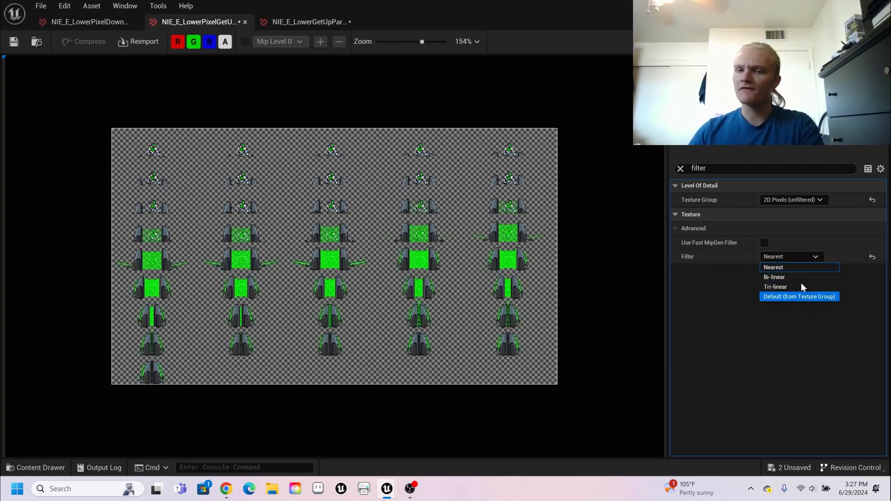
pyautogui.click(773, 267)
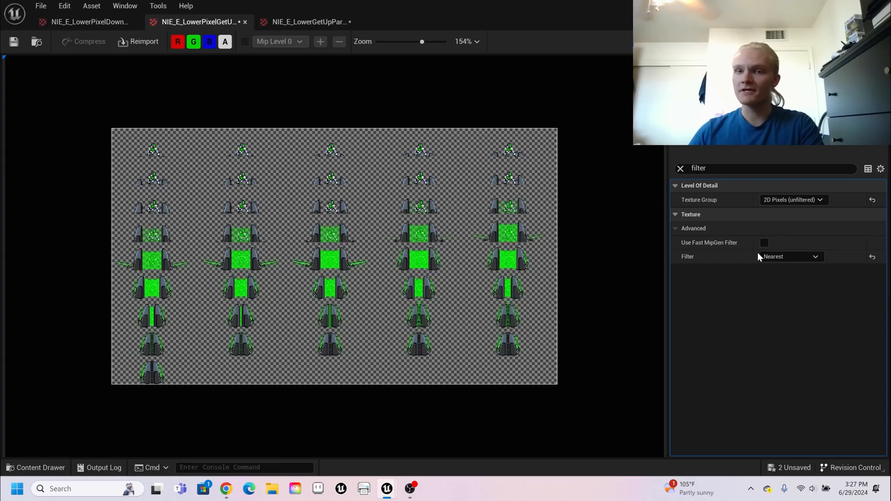
pyautogui.click(310, 22)
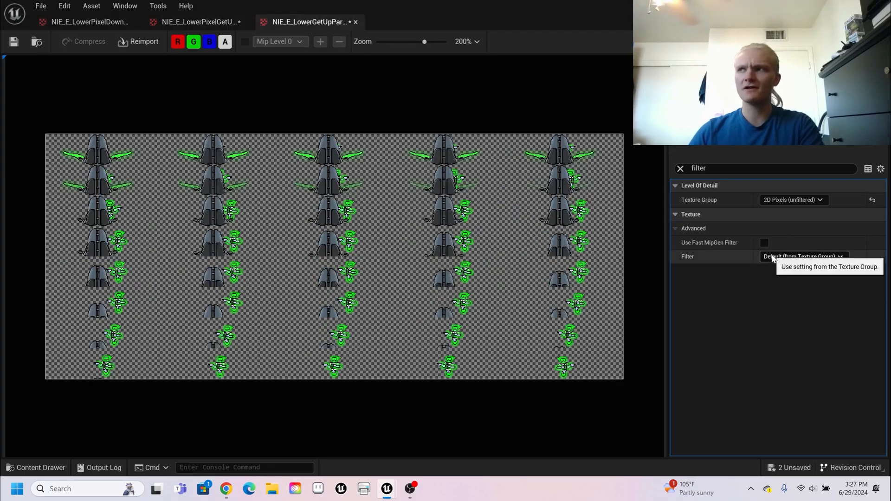
pyautogui.click(803, 256)
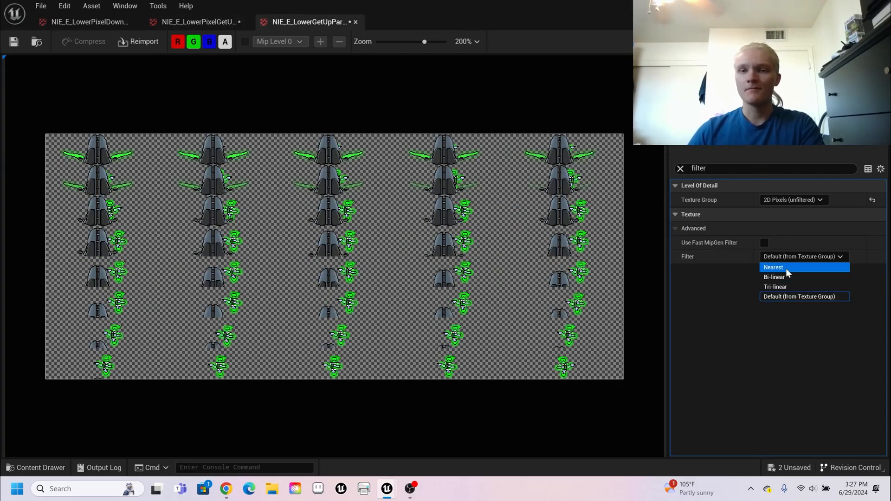
pyautogui.click(773, 268)
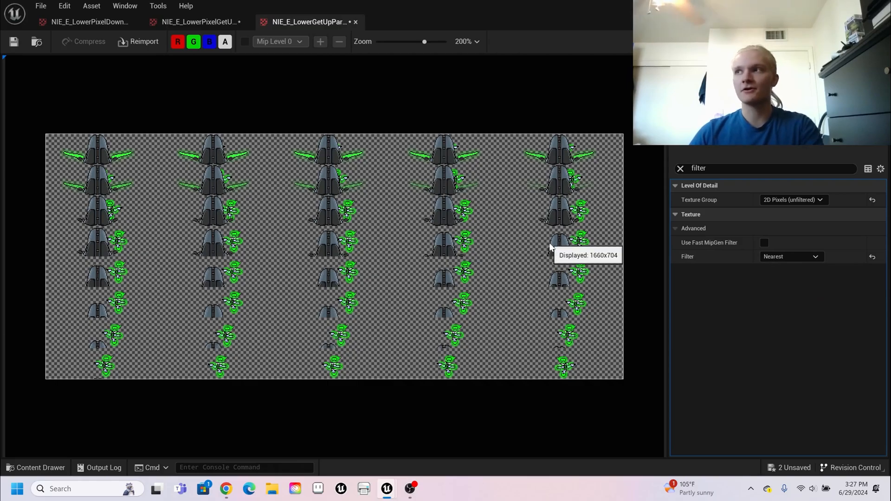
pyautogui.moveTo(414, 159)
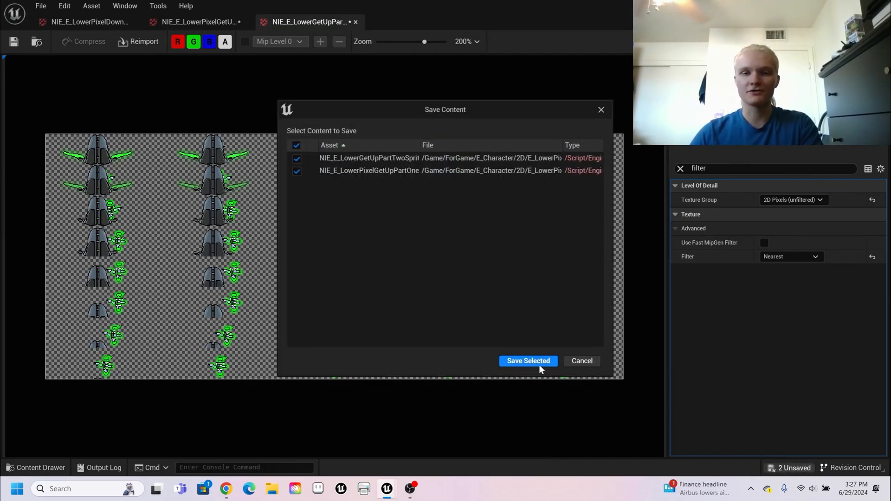
# Save both modified sprite sheets and close the texture editor back to the MainMenu level.
pyautogui.click(528, 361)
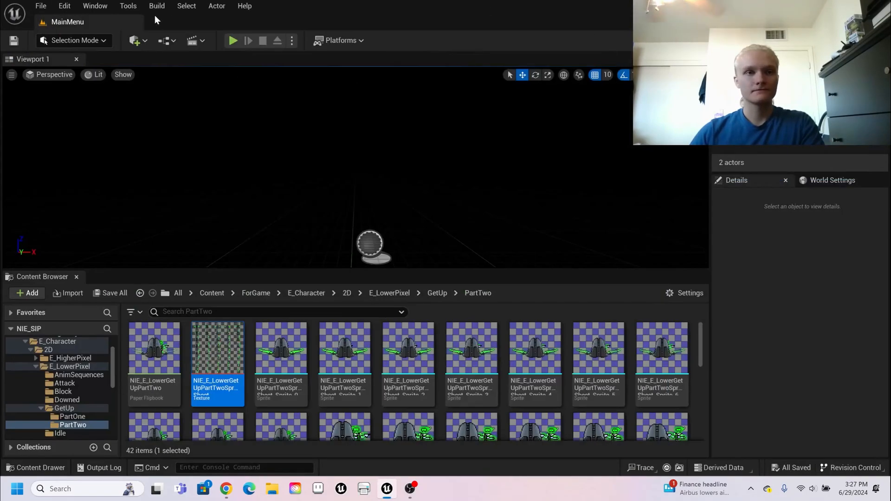
pyautogui.click(157, 6)
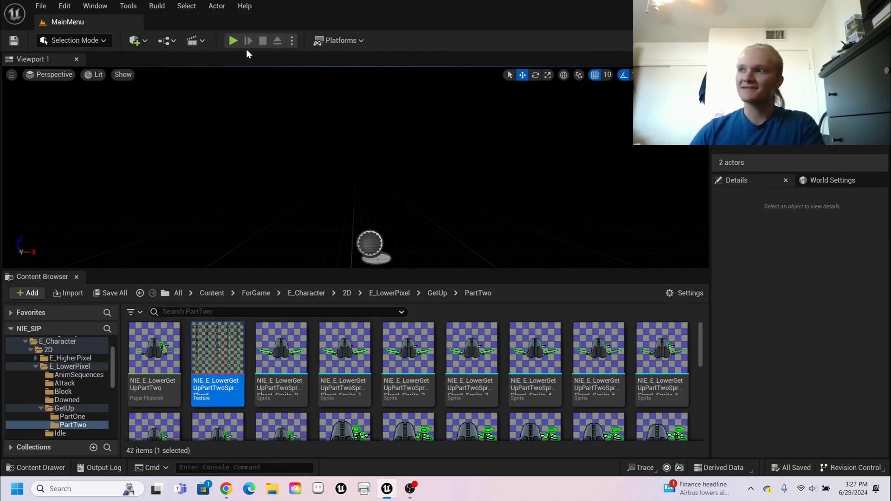
pyautogui.moveTo(239, 46)
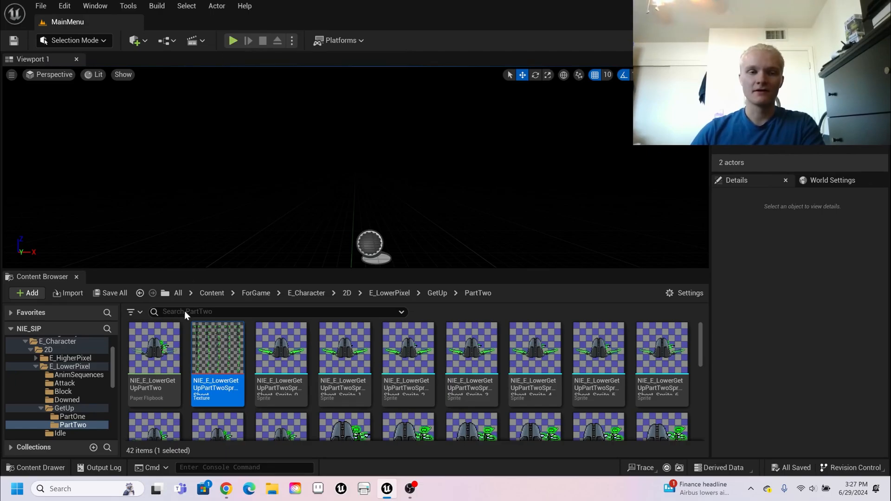
pyautogui.click(234, 41)
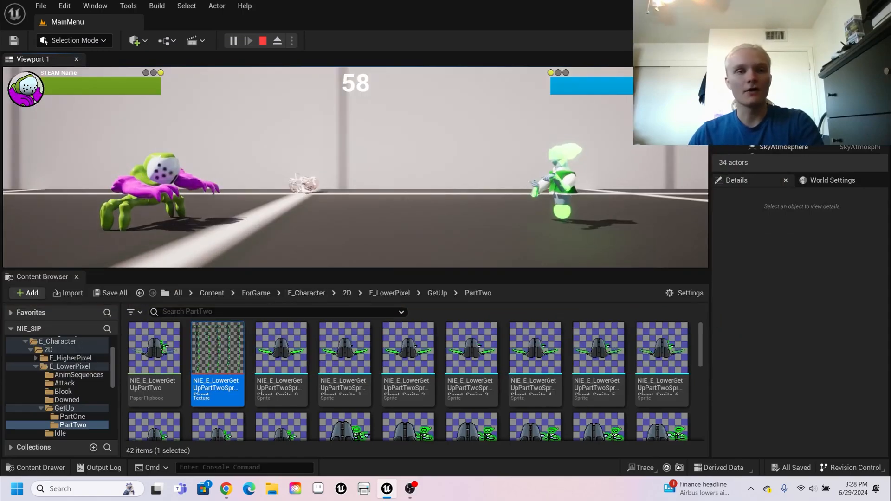
pyautogui.click(262, 40)
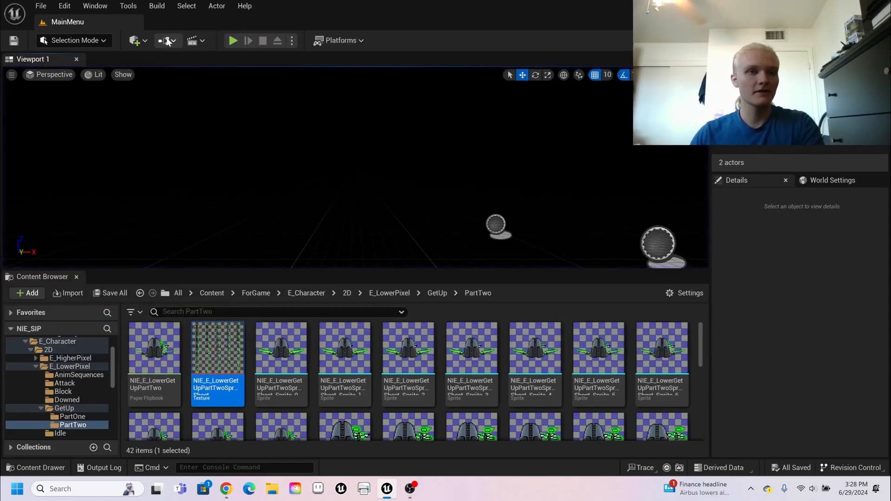
# Package the project for Windows into the NIE Builds Windows folder, then show the desktop.
pyautogui.click(40, 6)
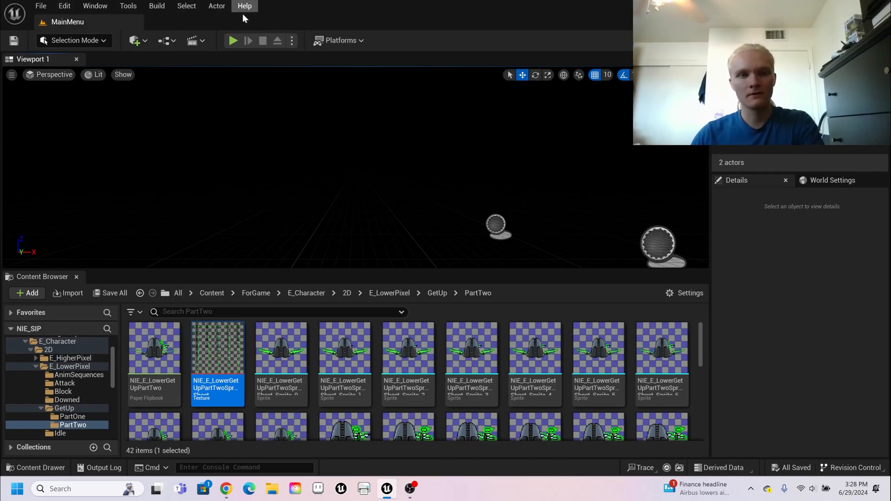
pyautogui.click(338, 40)
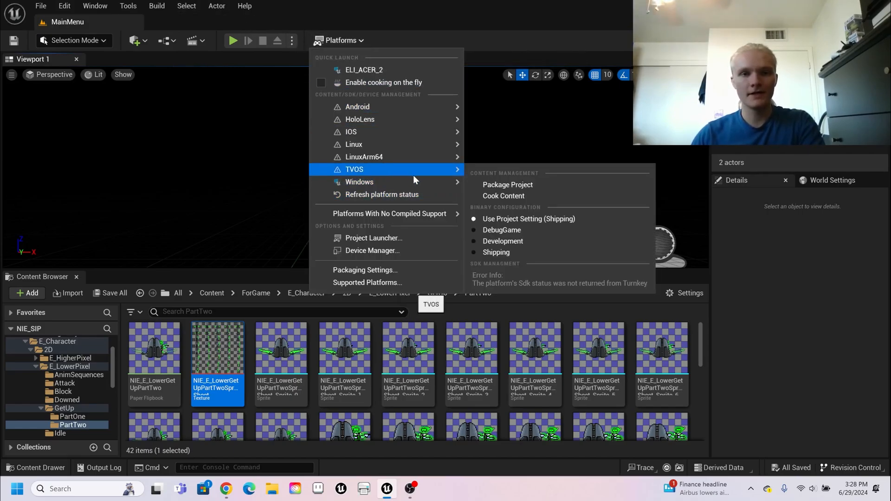
pyautogui.click(516, 202)
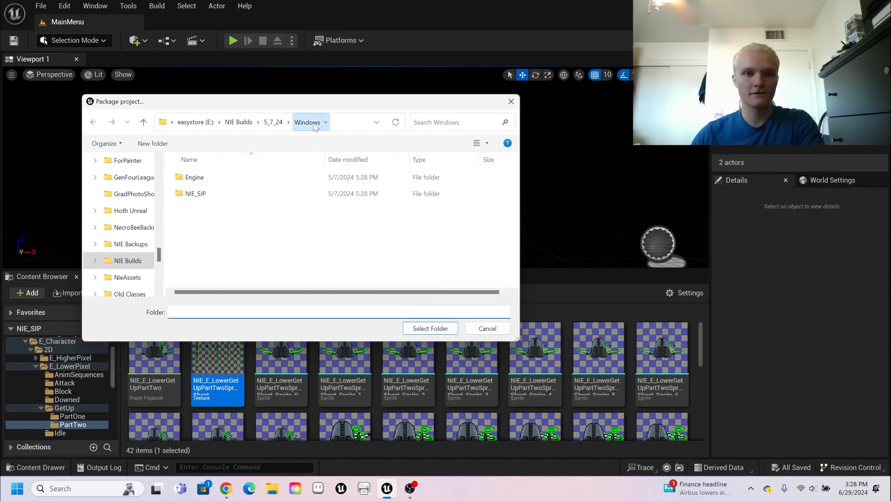
pyautogui.click(431, 329)
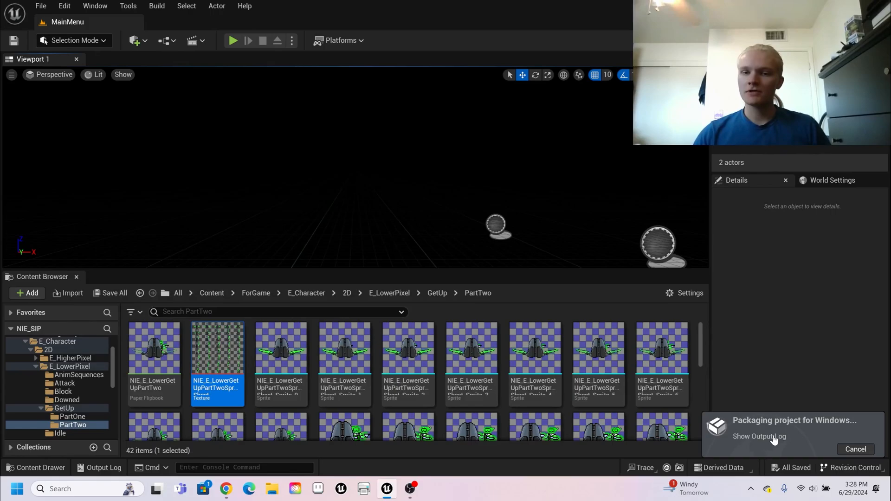
pyautogui.click(759, 436)
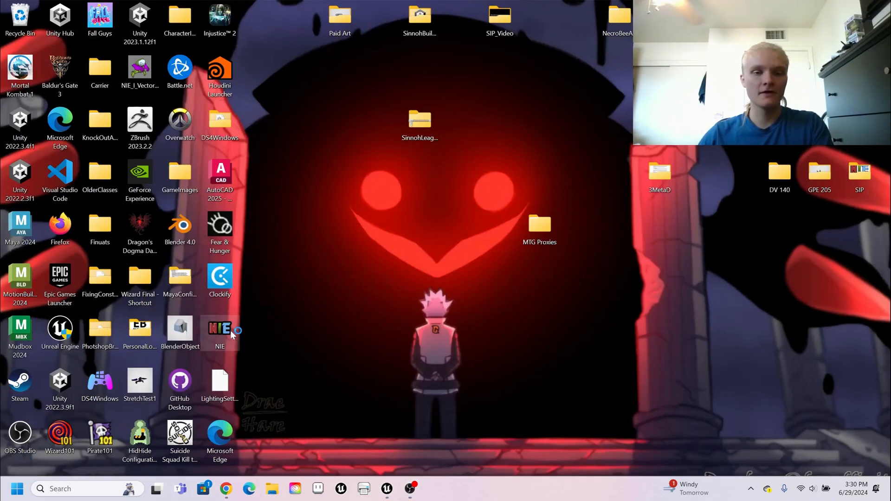
# Launch the packaged NIE build and start a Normal Fight with the green fighter for Player 1 and a Player 2 pick.
pyautogui.doubleClick(219, 328)
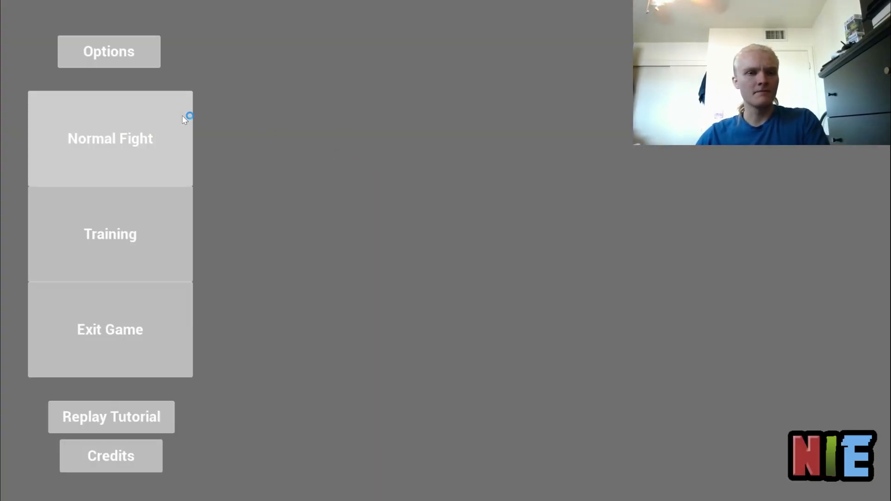
pyautogui.moveTo(306, 118)
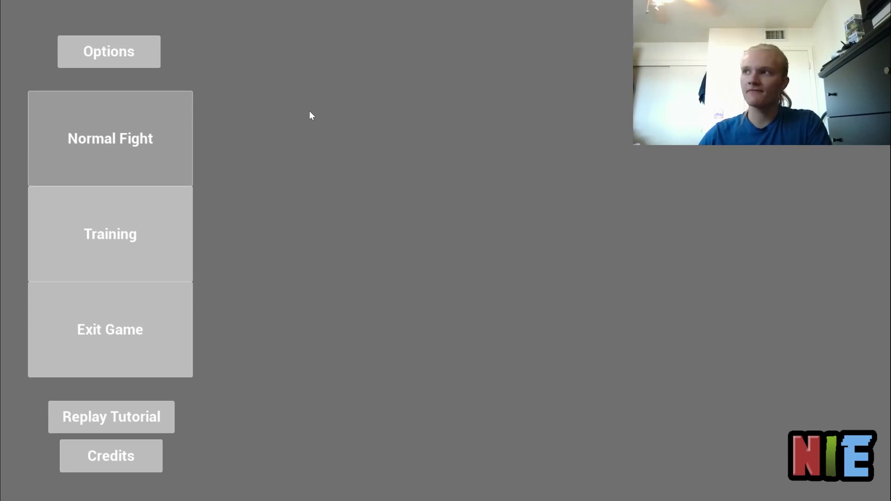
pyautogui.click(109, 137)
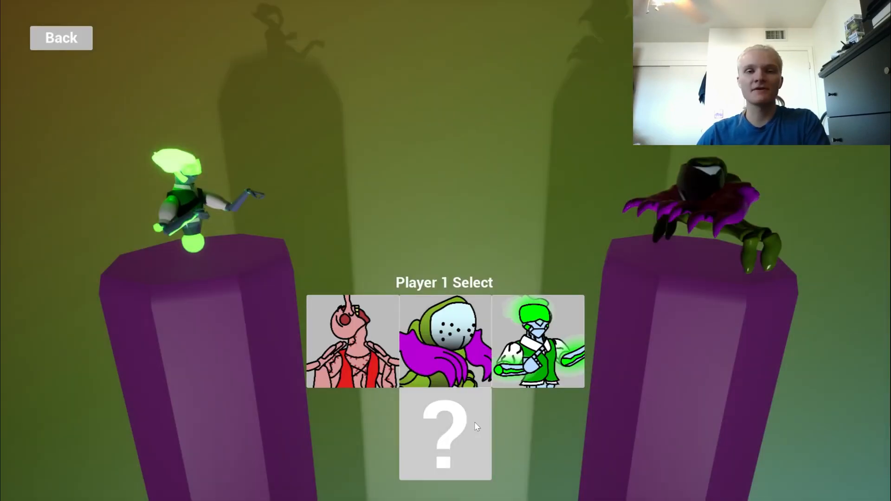
pyautogui.click(444, 345)
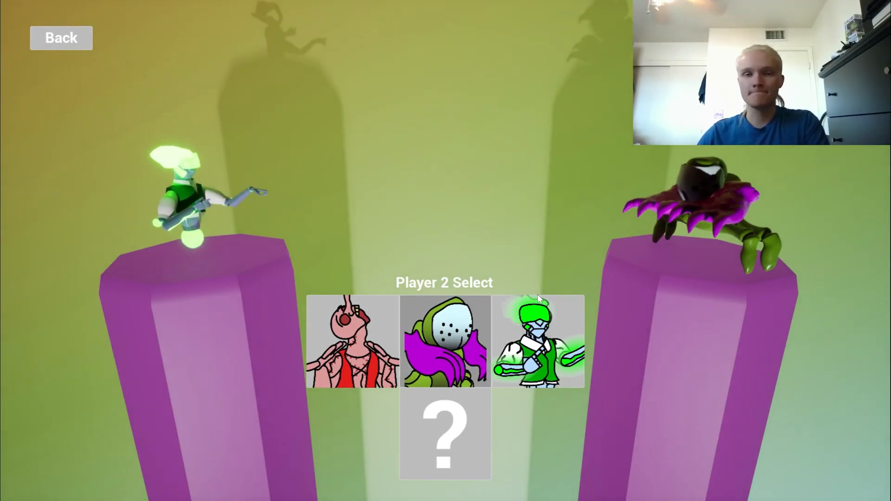
pyautogui.click(539, 345)
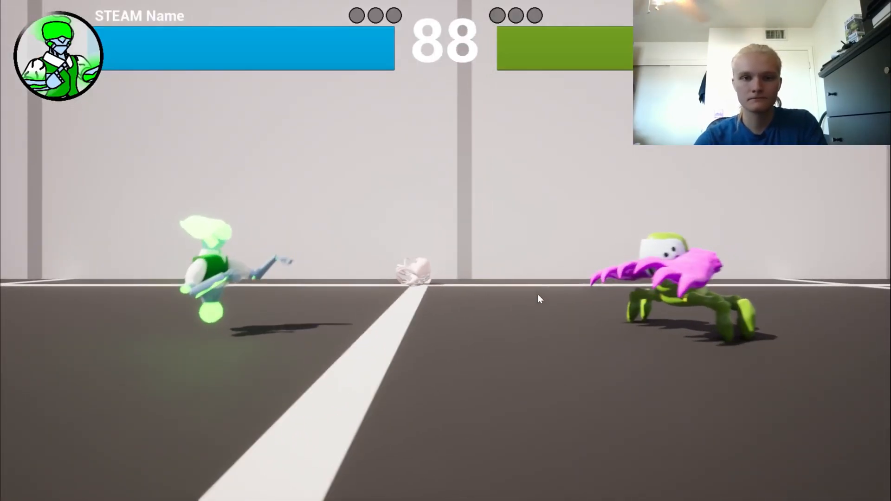